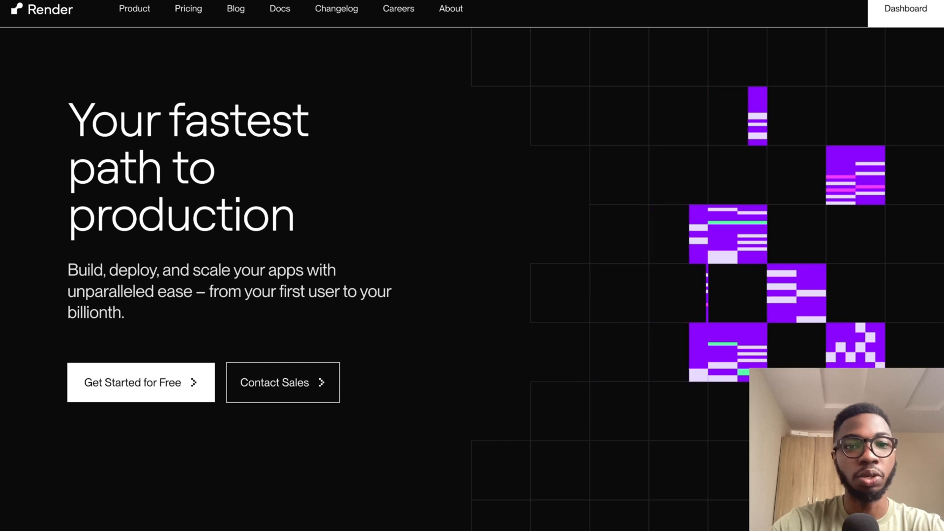
# Step: Go to the Render dashboard and start a new Web Service
pyautogui.click(905, 8)
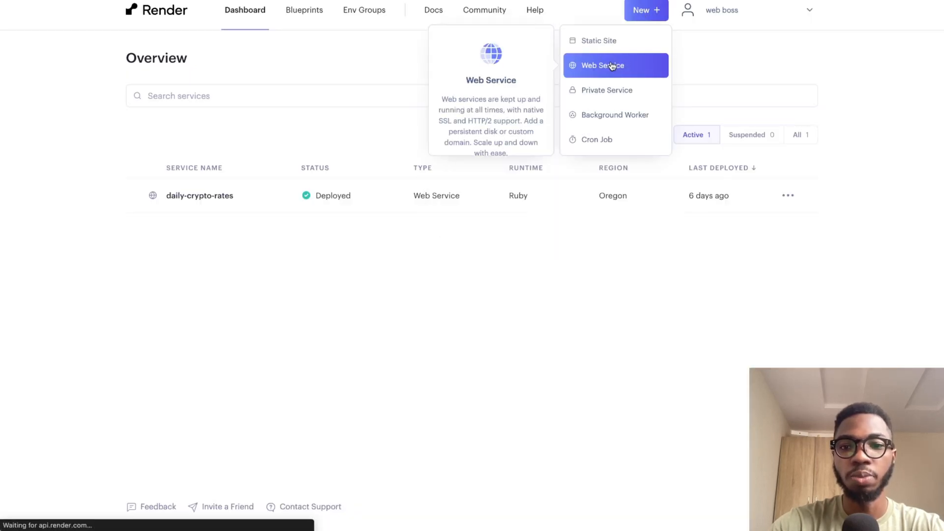
pyautogui.click(603, 65)
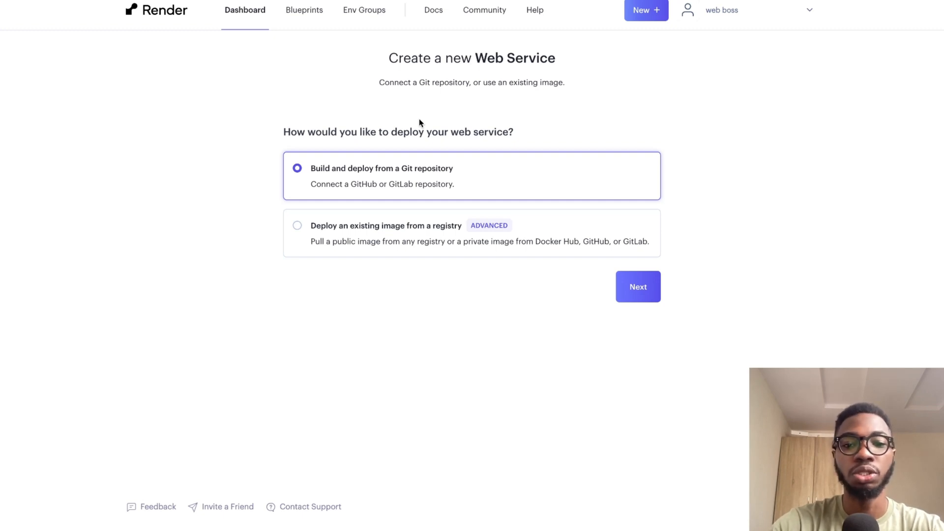
pyautogui.moveTo(589, 251)
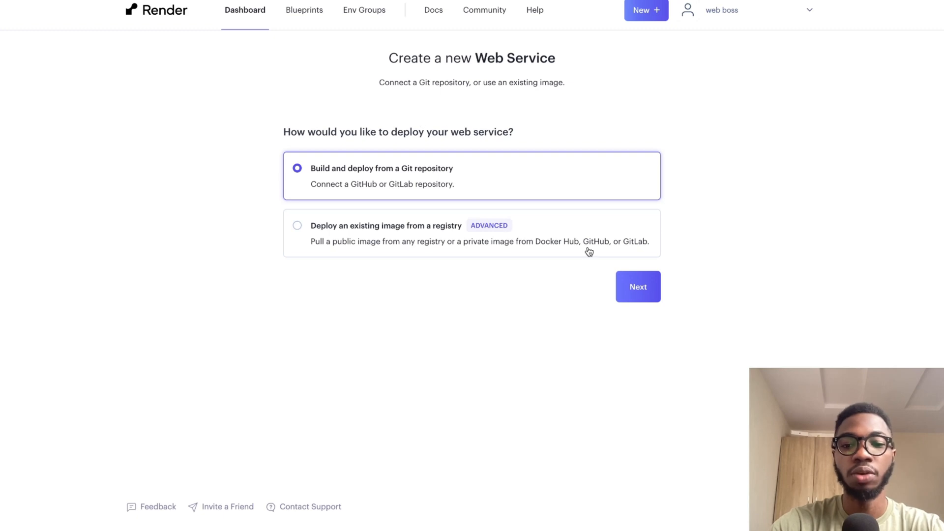
# Step: Choose to build from a Git repository and connect a GitHub account
pyautogui.click(638, 287)
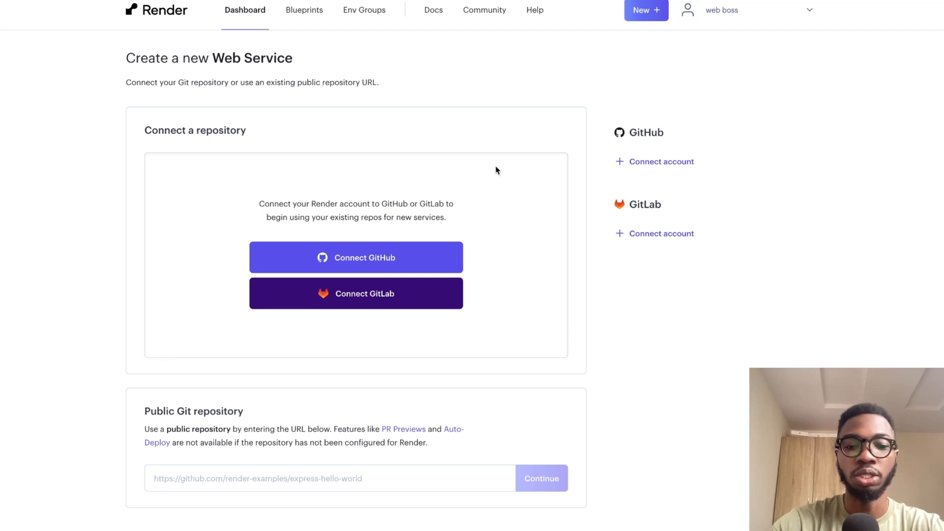
pyautogui.moveTo(413, 247)
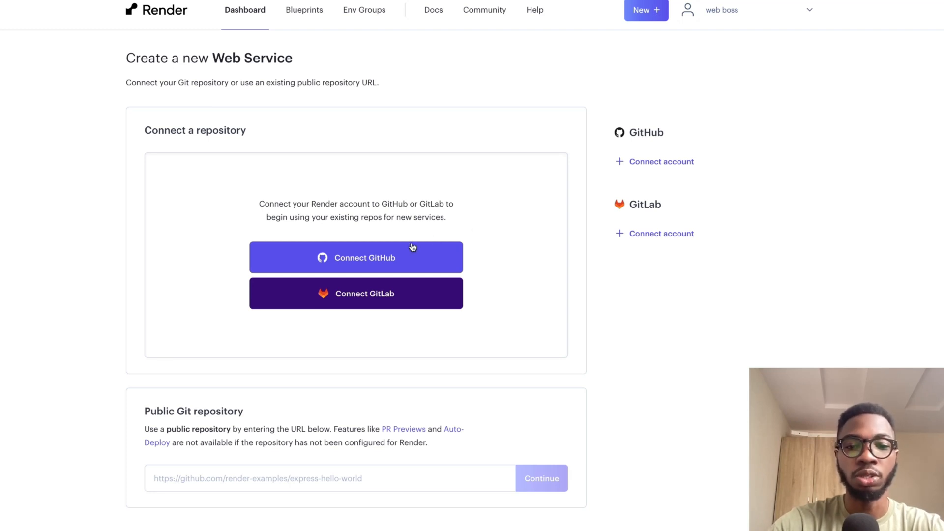
pyautogui.click(356, 258)
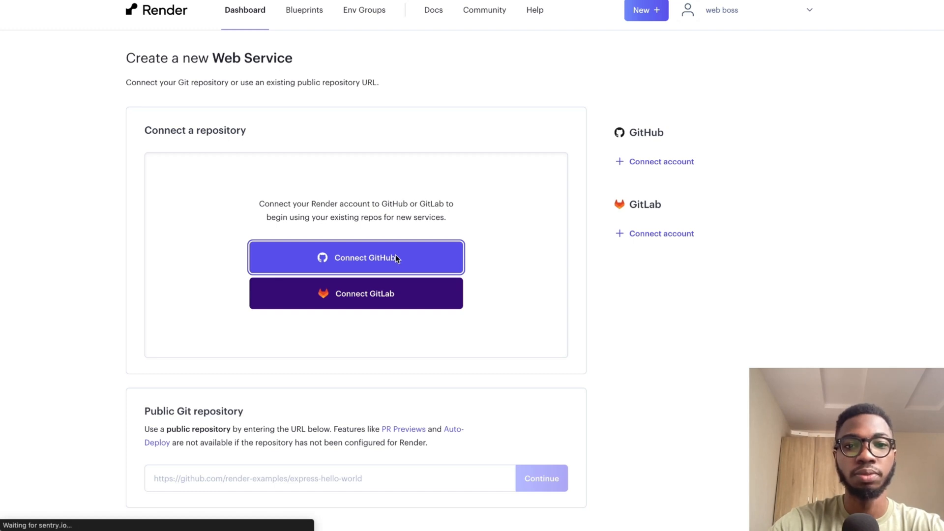
pyautogui.click(355, 258)
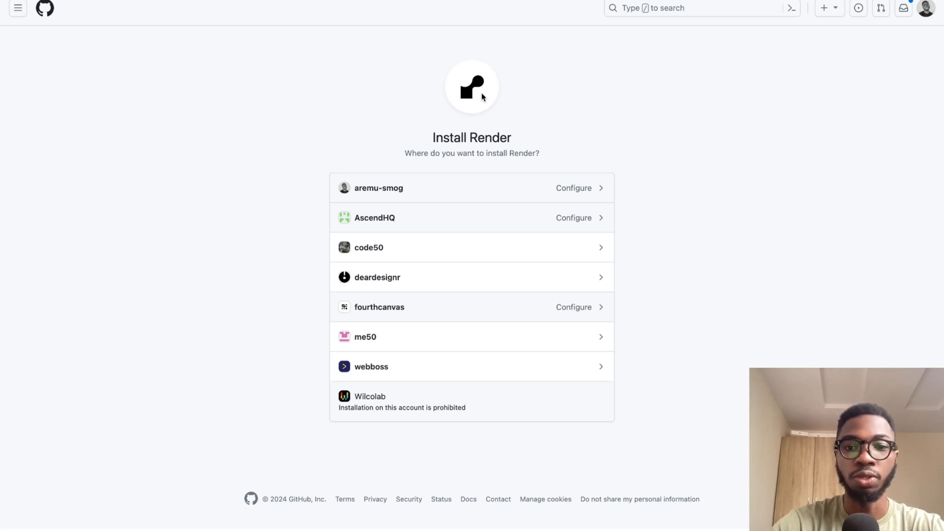
pyautogui.moveTo(572, 188)
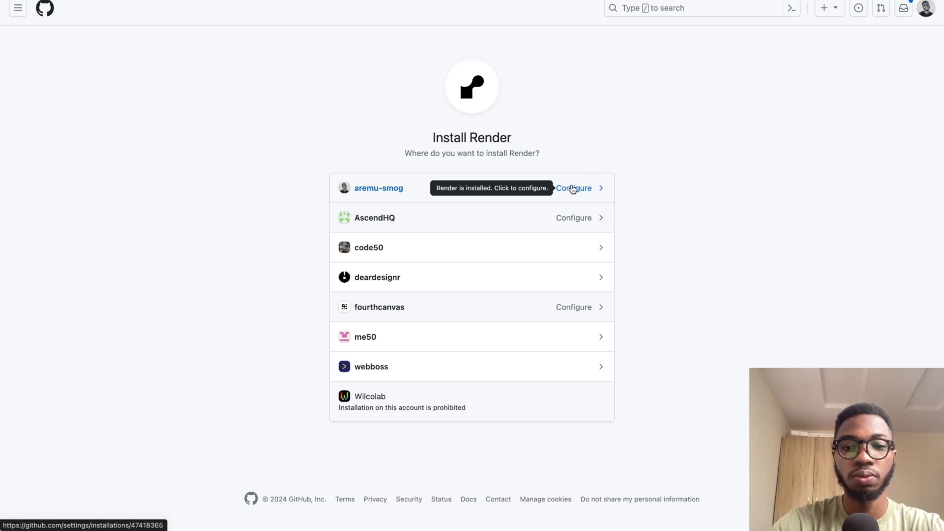
# Step: Add the alukobrown repository to Render's GitHub app access and save
pyautogui.click(573, 187)
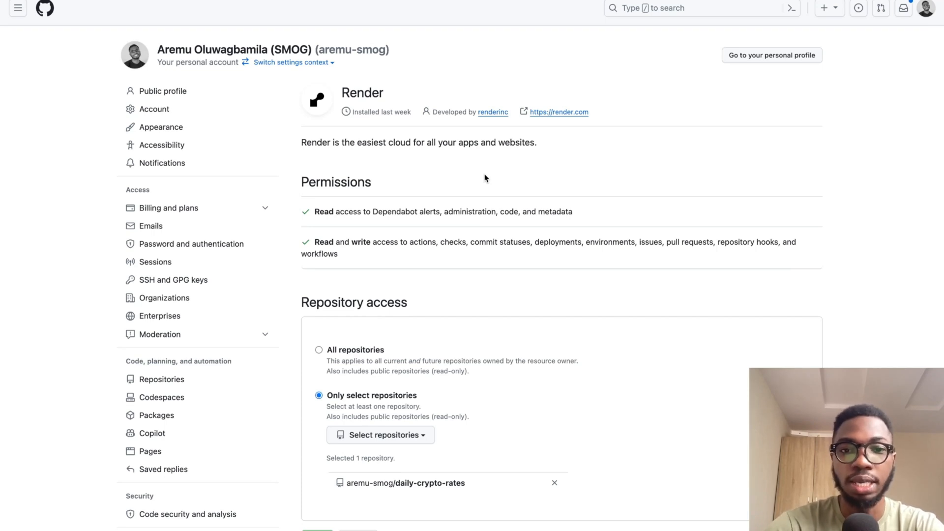
pyautogui.scroll(-3)
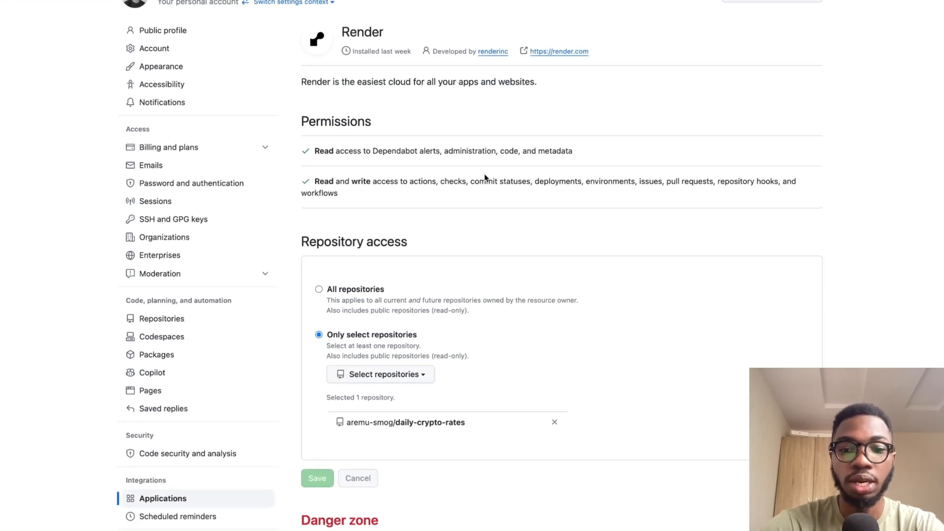
pyautogui.scroll(-3)
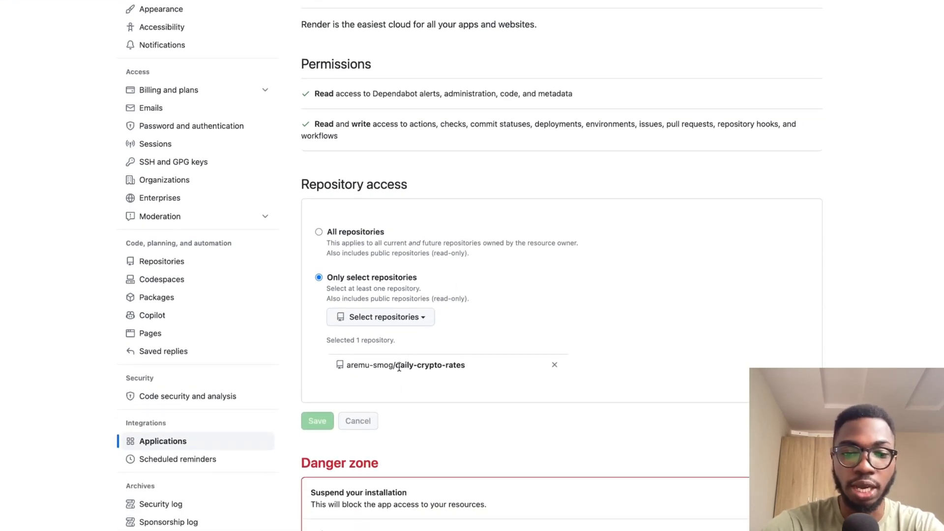
pyautogui.moveTo(360, 381)
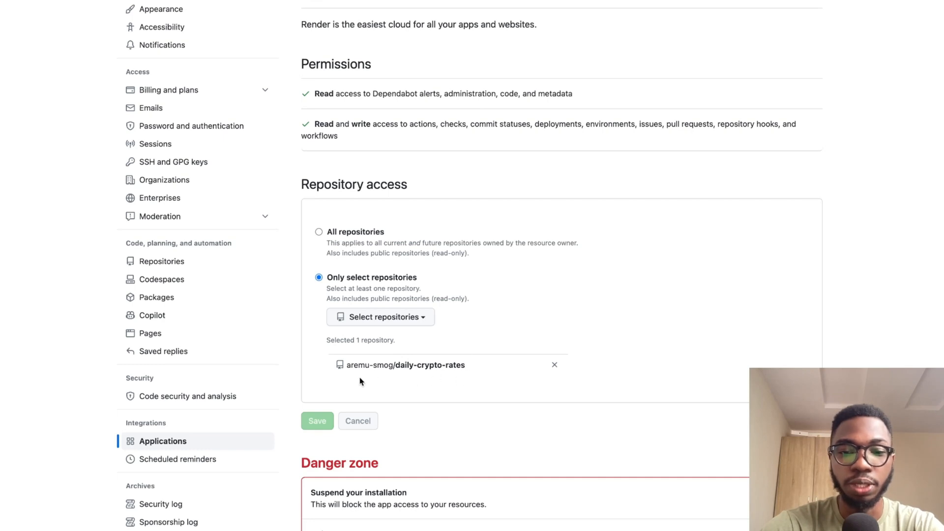
pyautogui.moveTo(380, 317)
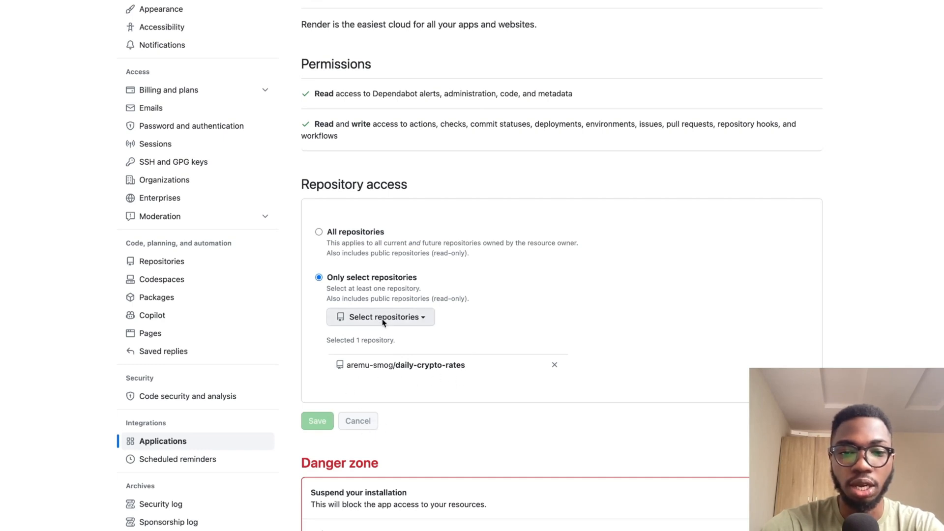
pyautogui.click(381, 317)
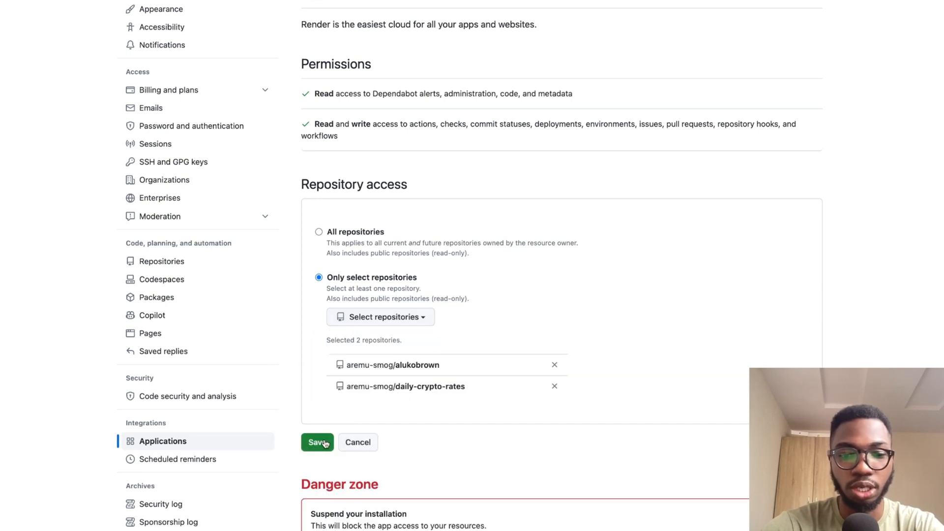
pyautogui.click(317, 442)
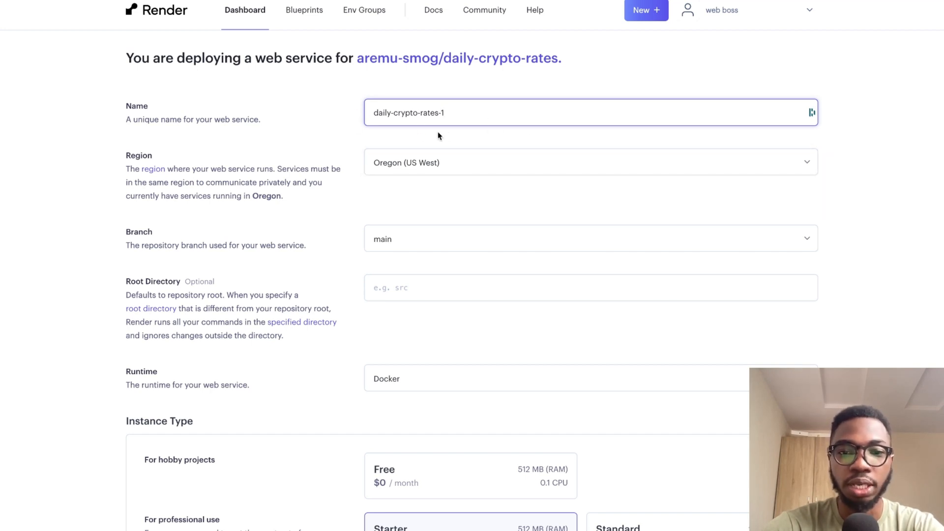
# Step: Scroll through the web service settings form for daily-crypto-rates
pyautogui.scroll(-3)
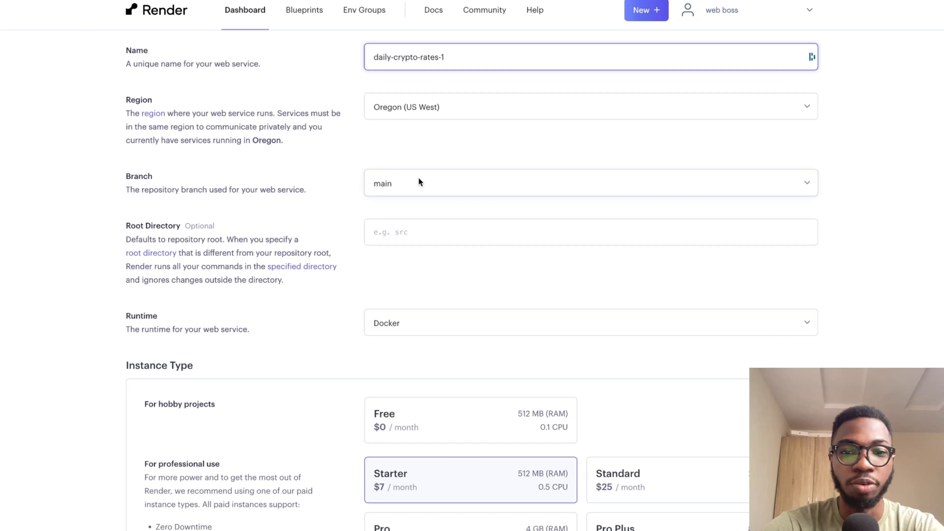
pyautogui.scroll(-3)
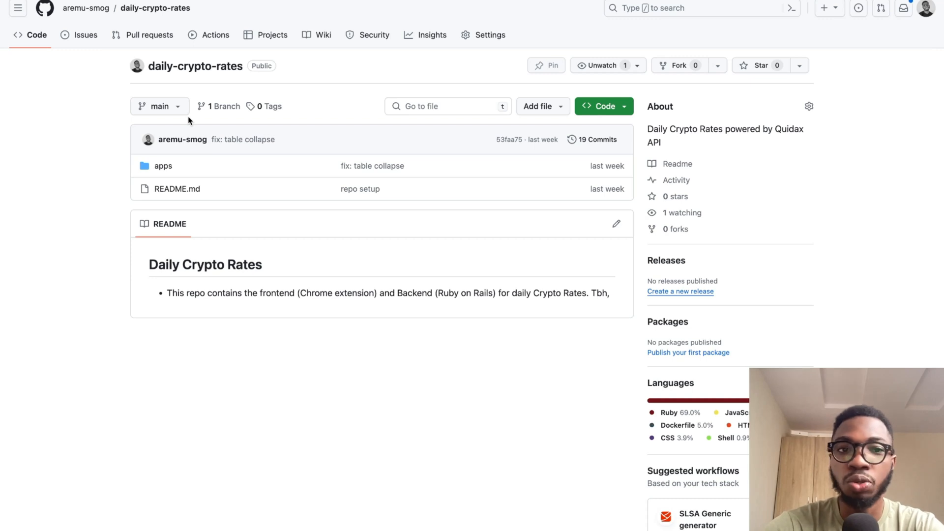
pyautogui.moveTo(162, 166)
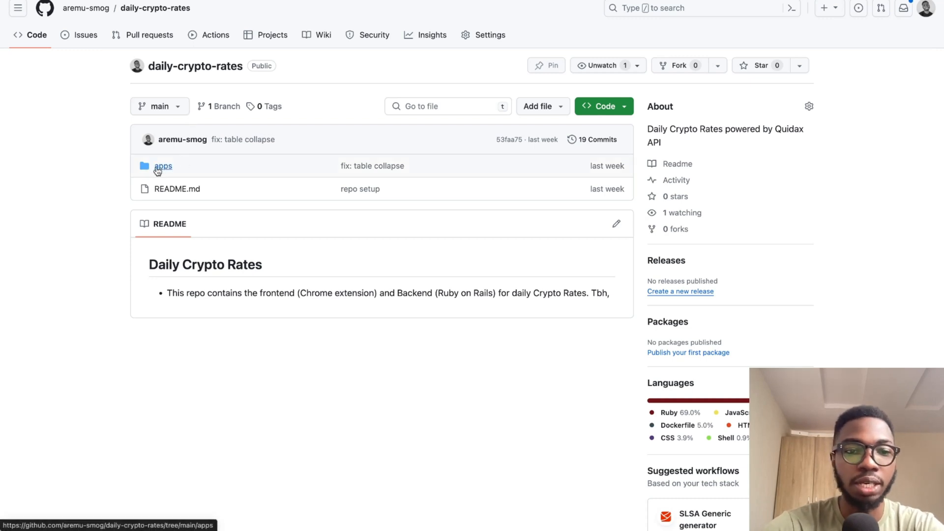
# Step: Open the apps folder of the daily-crypto-rates repository on GitHub
pyautogui.click(162, 165)
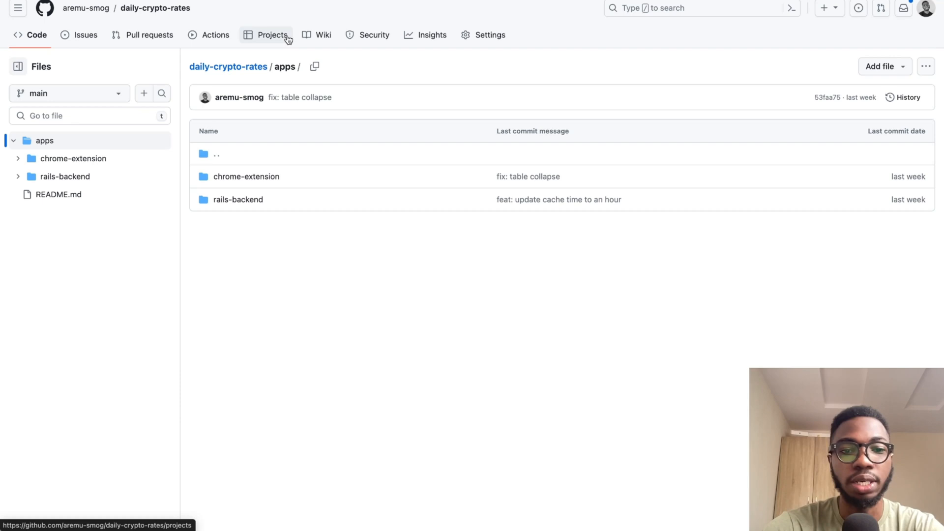
pyautogui.moveTo(245, 176)
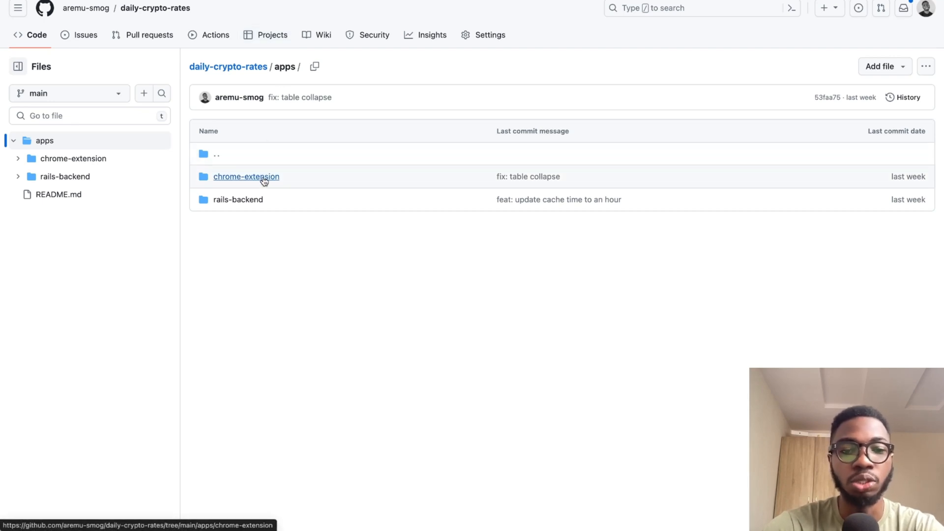
pyautogui.moveTo(239, 200)
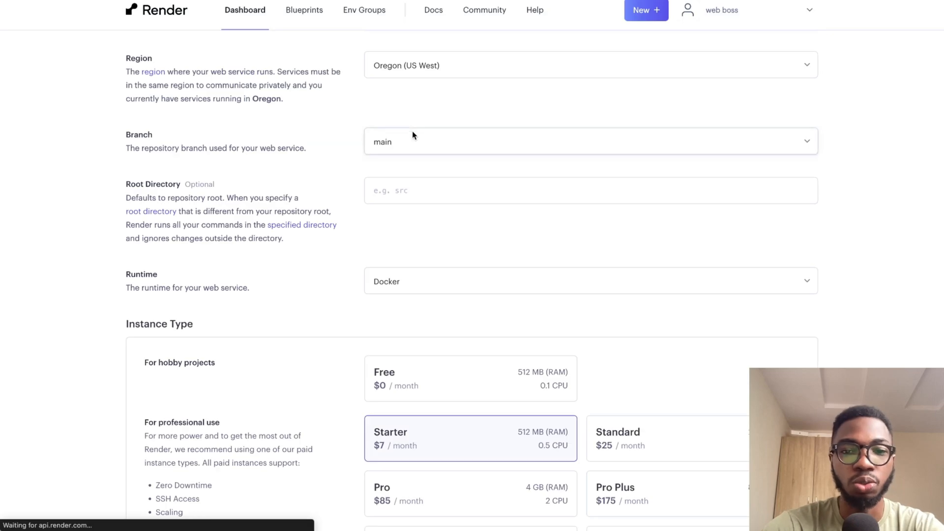
# Step: Enter apps/rails-backend as the web service's root directory
pyautogui.write('apps/rails-')
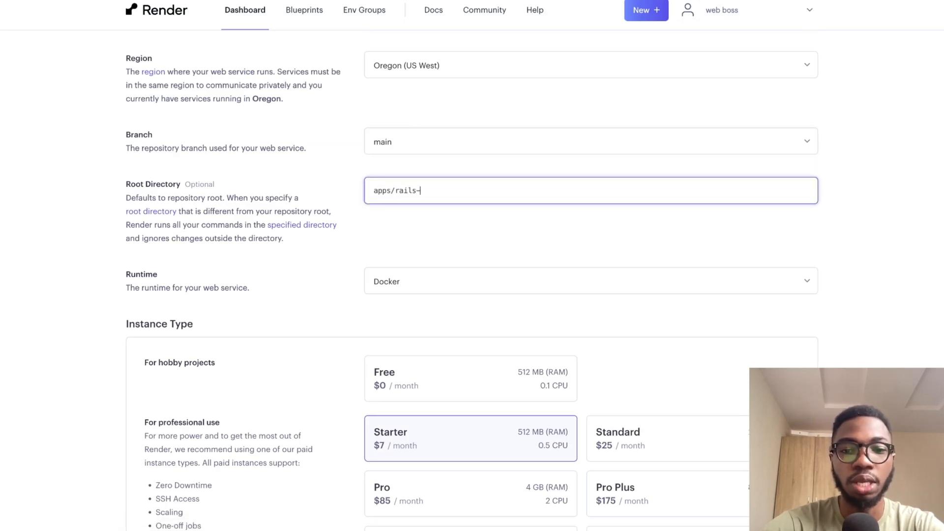
pyautogui.write('backend')
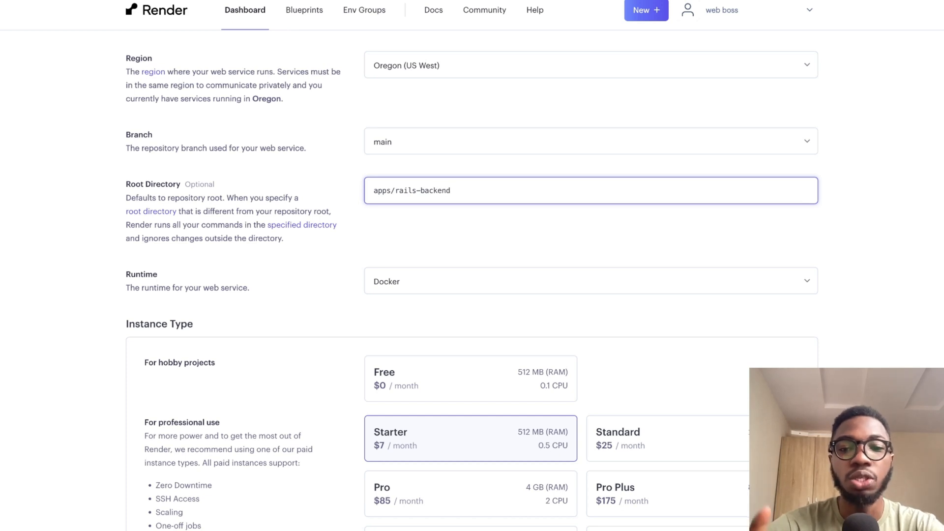
pyautogui.moveTo(329, 159)
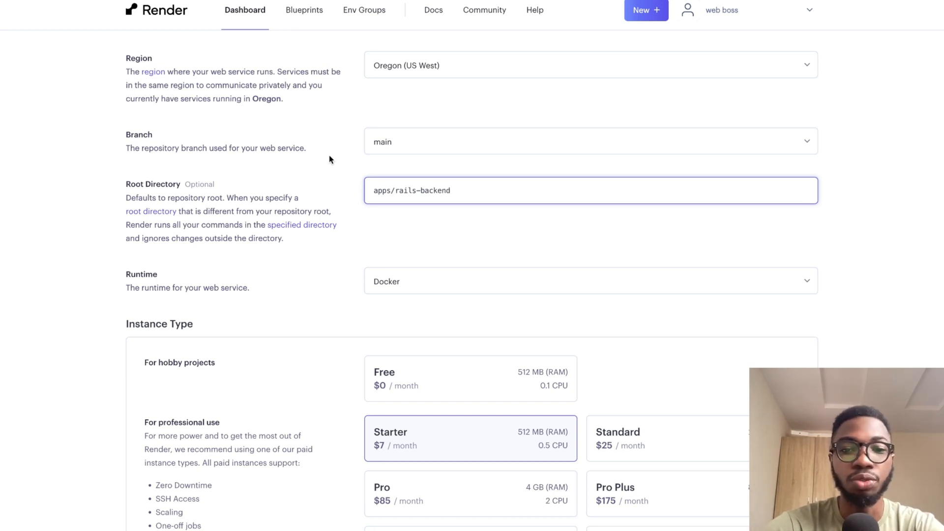
pyautogui.moveTo(391, 249)
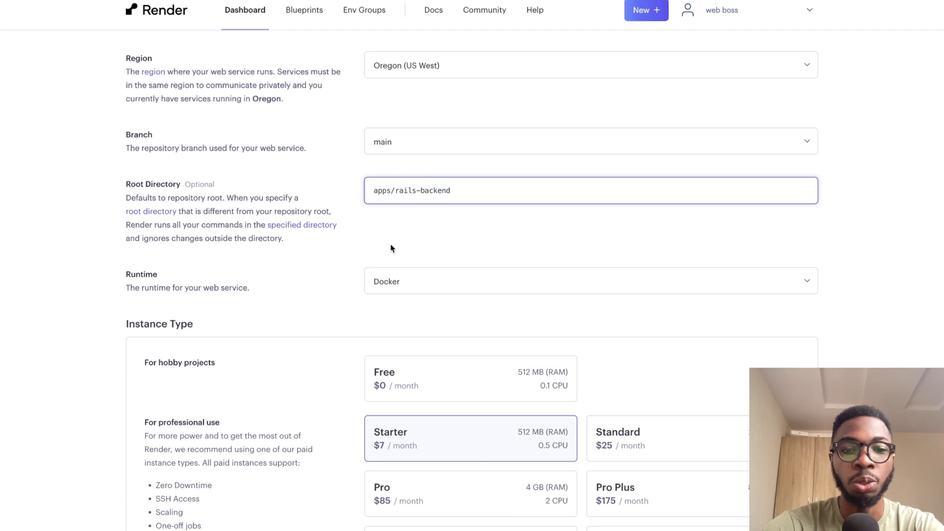
pyautogui.scroll(-3)
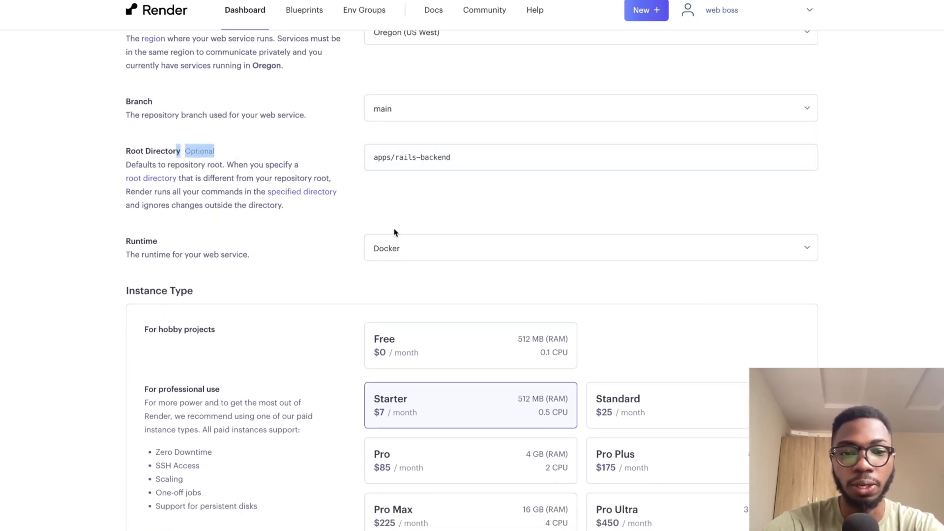
# Step: Change the service runtime from Docker to Ruby
pyautogui.click(590, 248)
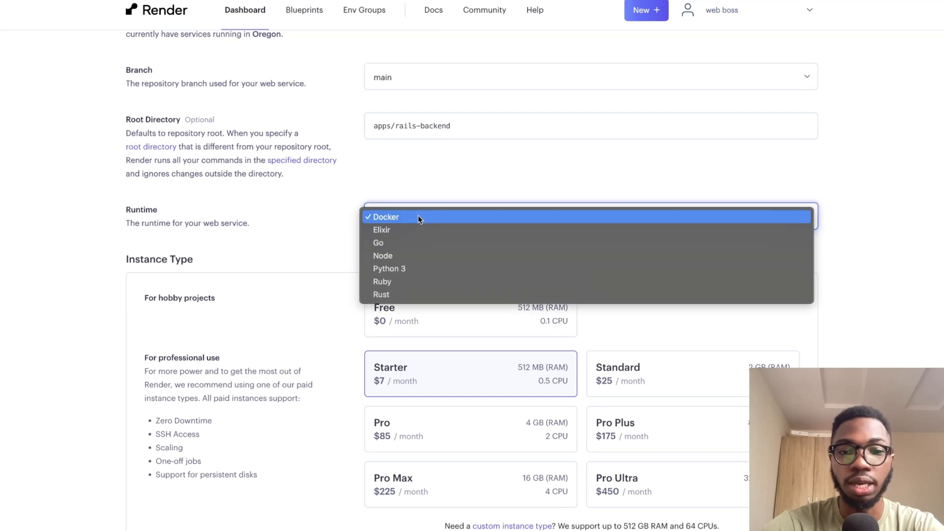
pyautogui.click(383, 281)
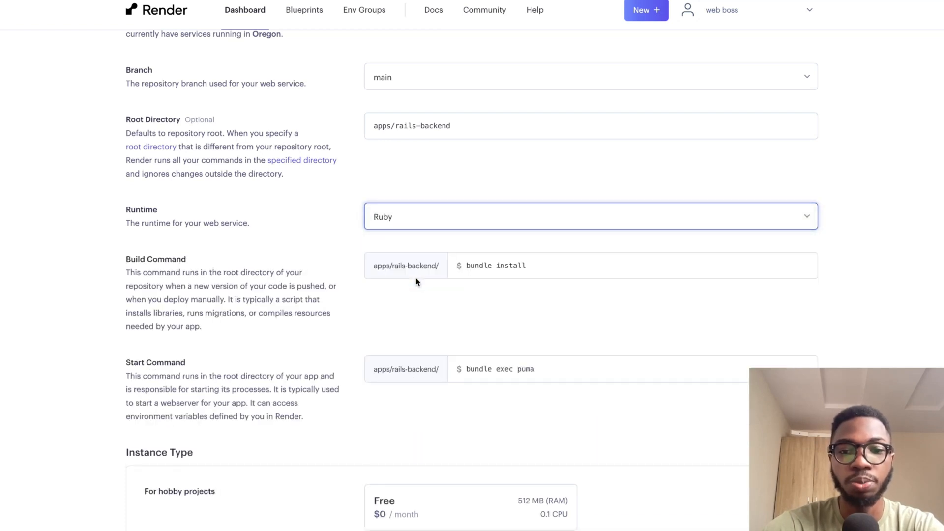
pyautogui.scroll(-3)
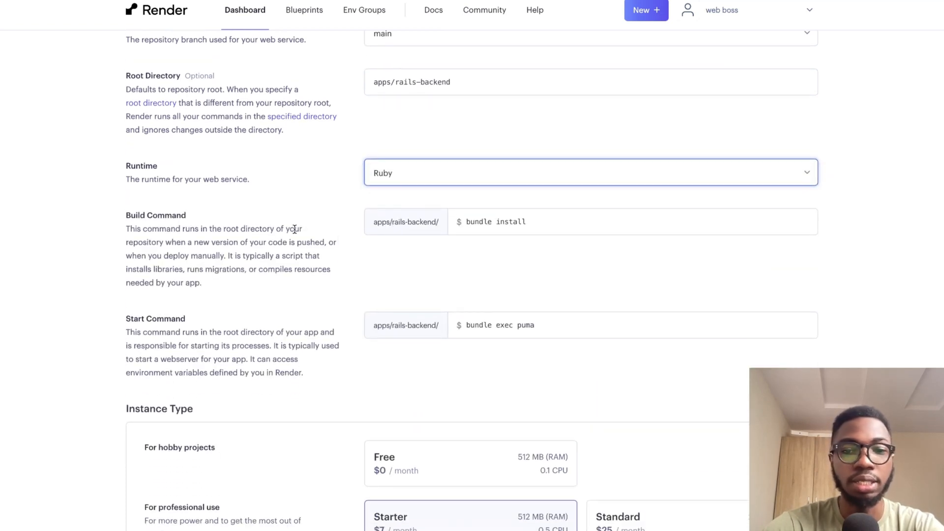
pyautogui.moveTo(371, 268)
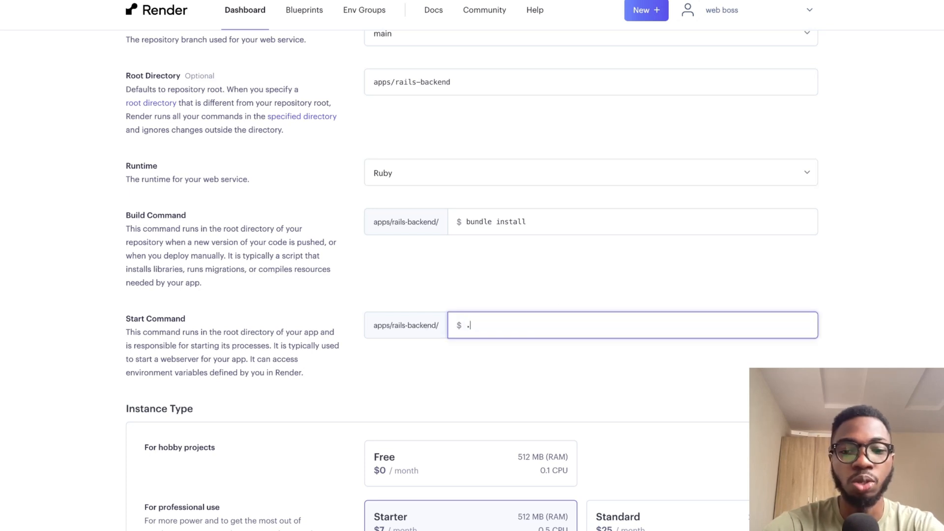
# Step: Set the start command to ./bin/rails server
pyautogui.write('/bin/')
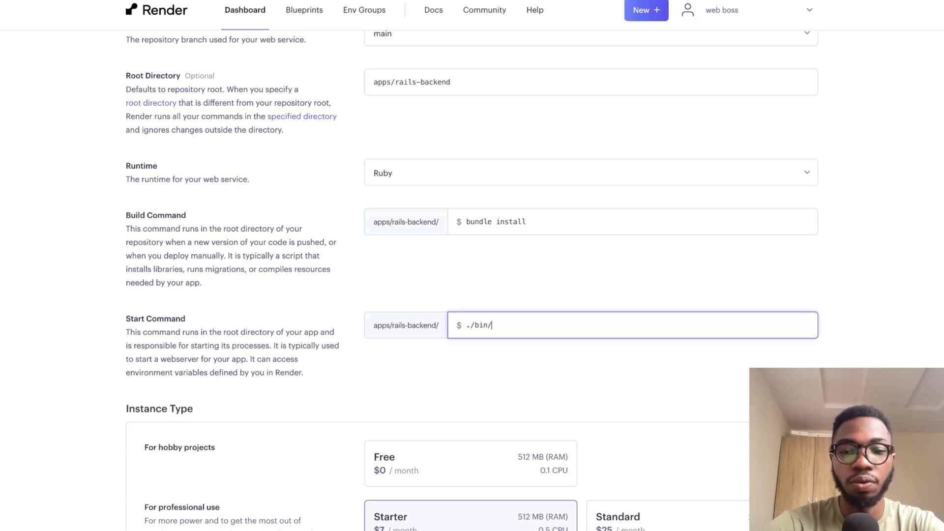
pyautogui.write('rails server')
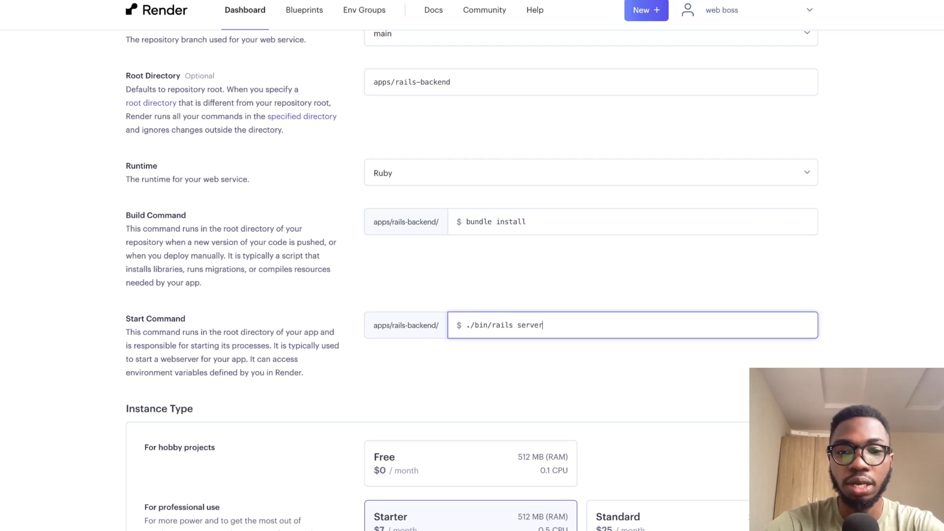
pyautogui.scroll(-3)
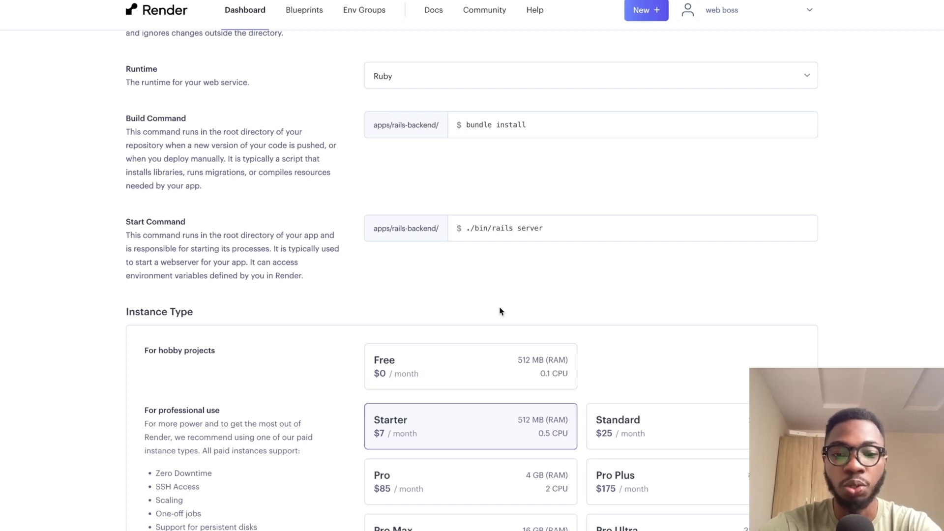
# Step: Select the Free instance type and name an environment variable RAILS_MASTER_KEY
pyautogui.click(470, 366)
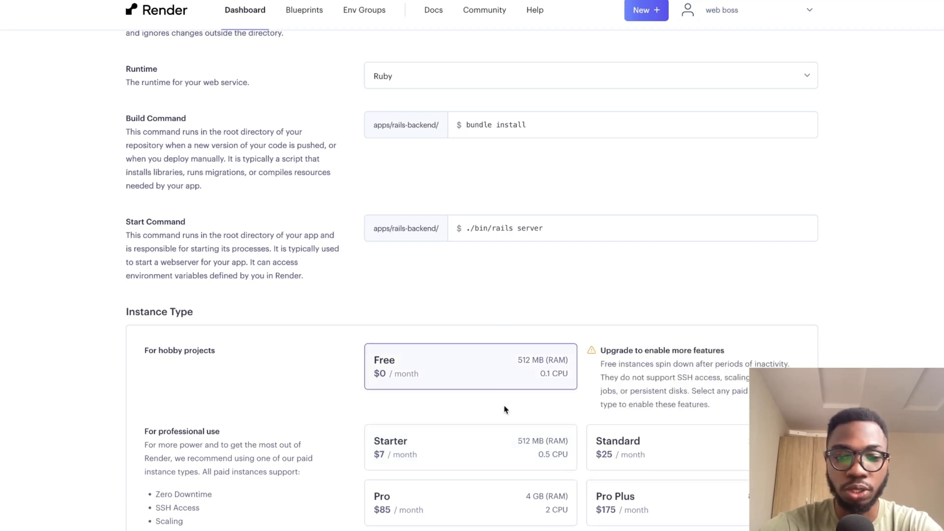
pyautogui.scroll(-3)
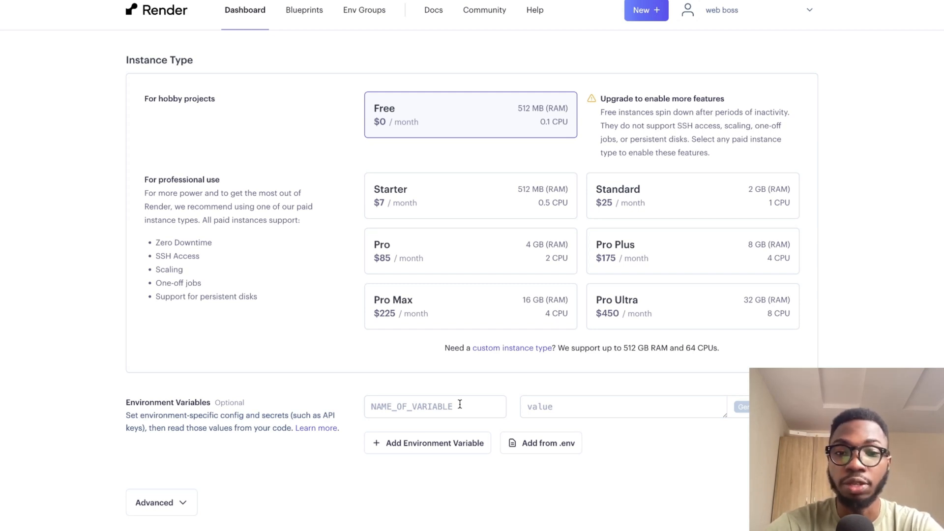
pyautogui.write('RAILS_MASTER')
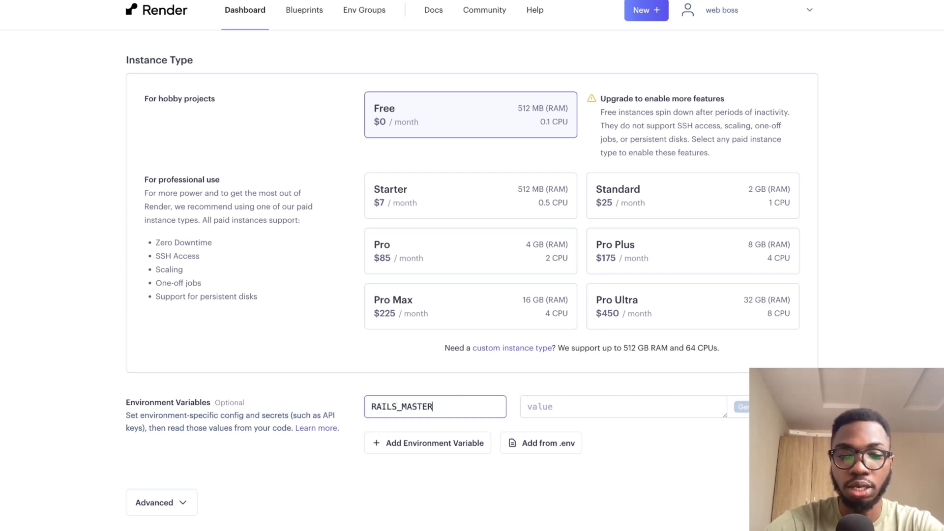
pyautogui.write('_KEY')
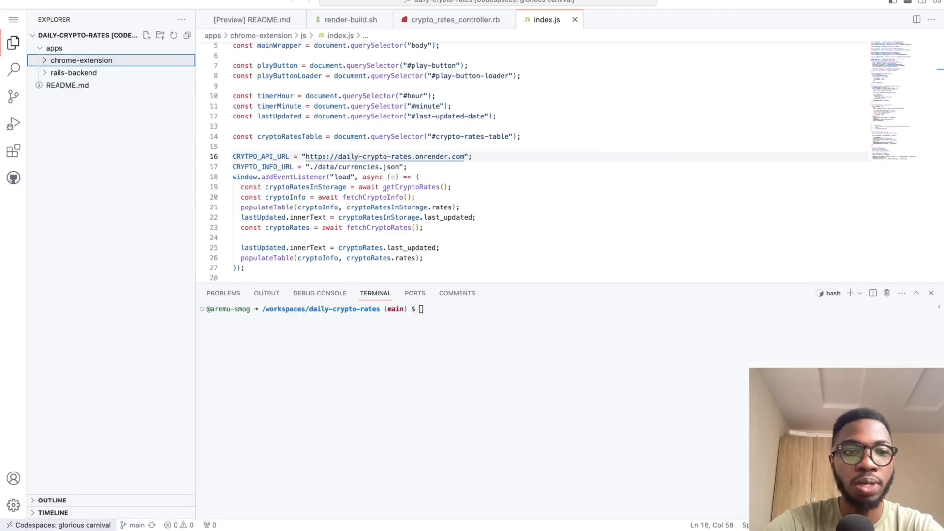
# Step: Open apps/rails-backend/config/master.key in Codespaces to view the key
pyautogui.click(74, 72)
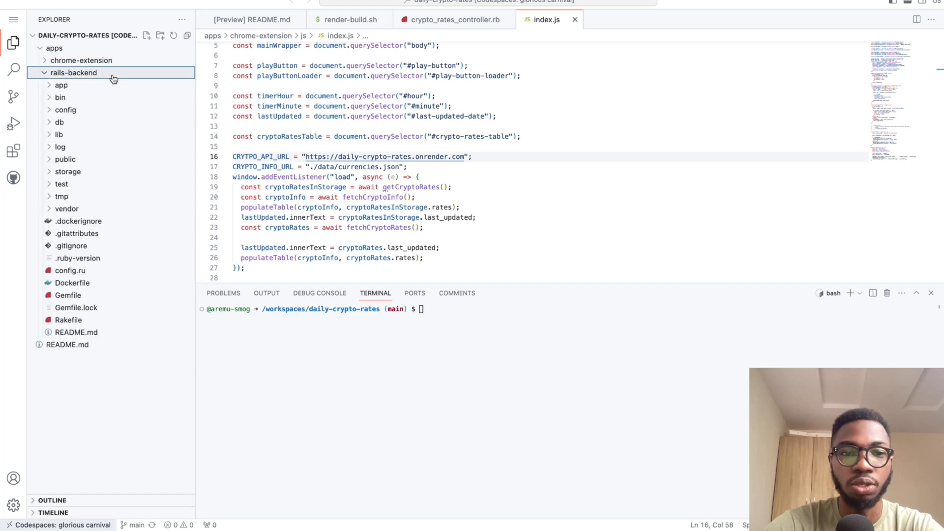
pyautogui.click(65, 110)
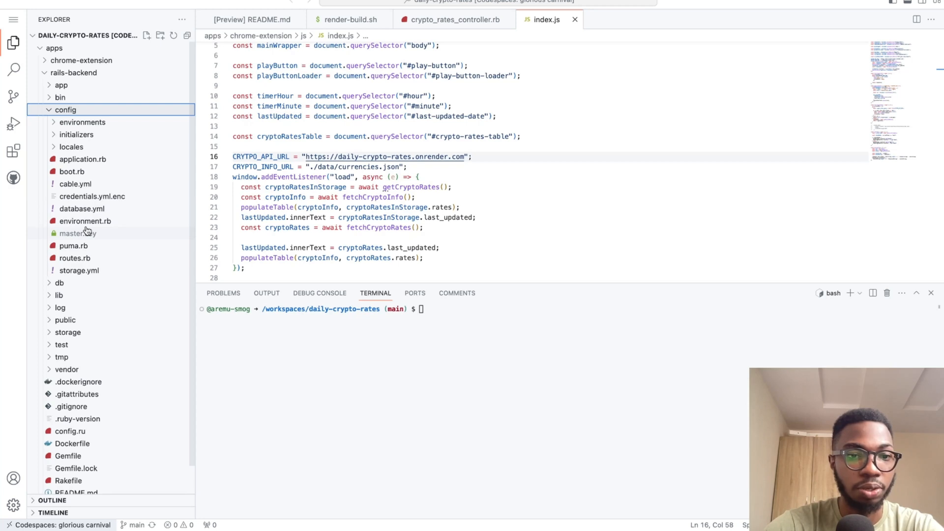
pyautogui.click(77, 233)
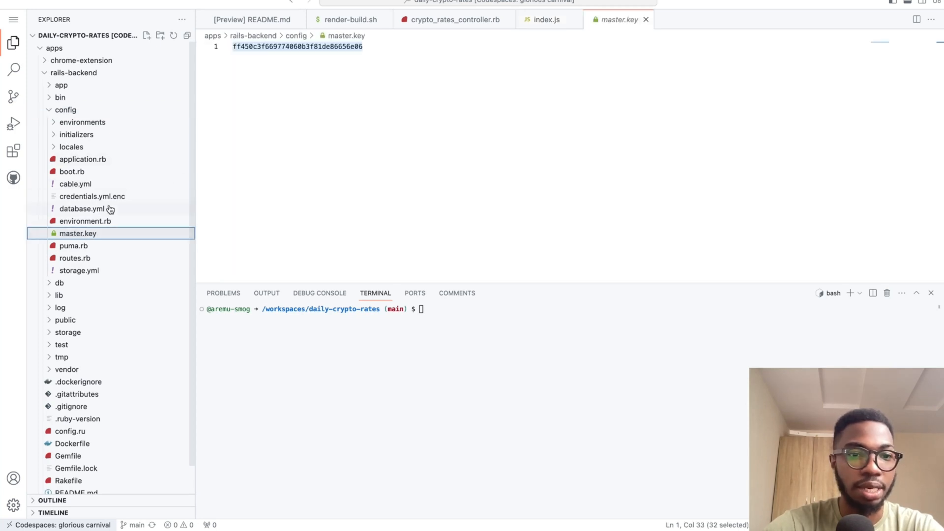
pyautogui.click(92, 196)
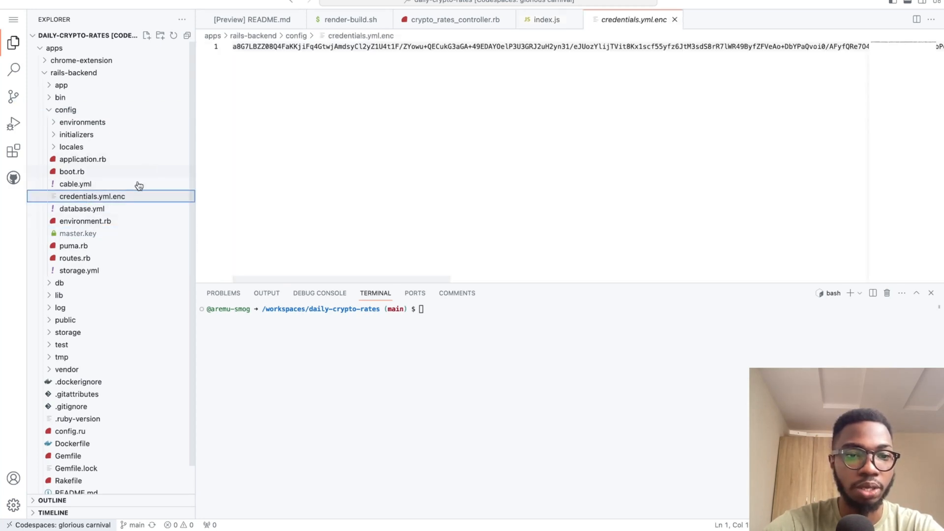
pyautogui.click(78, 233)
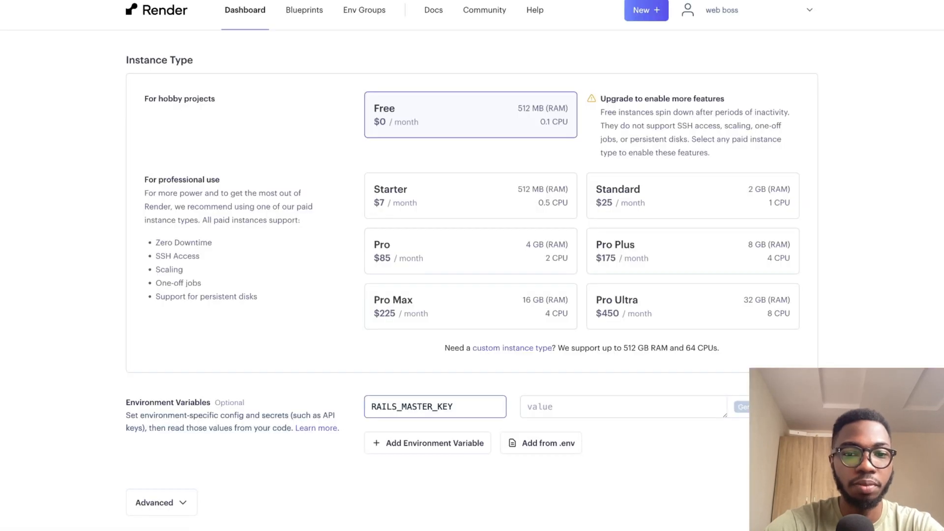
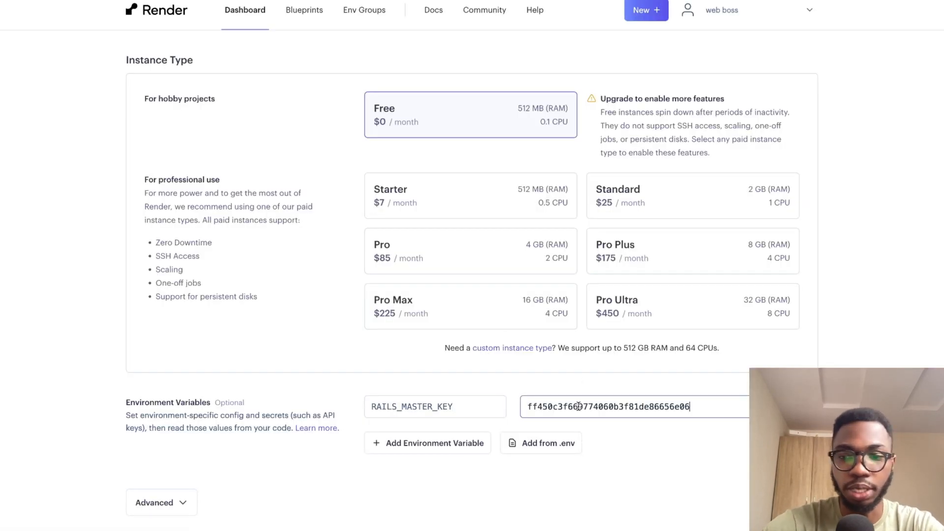
# Step: Set RAILS_MASTER_KEY to the project's master key and create the free daily-crypto-rates-1 web service
pyautogui.scroll(-3)
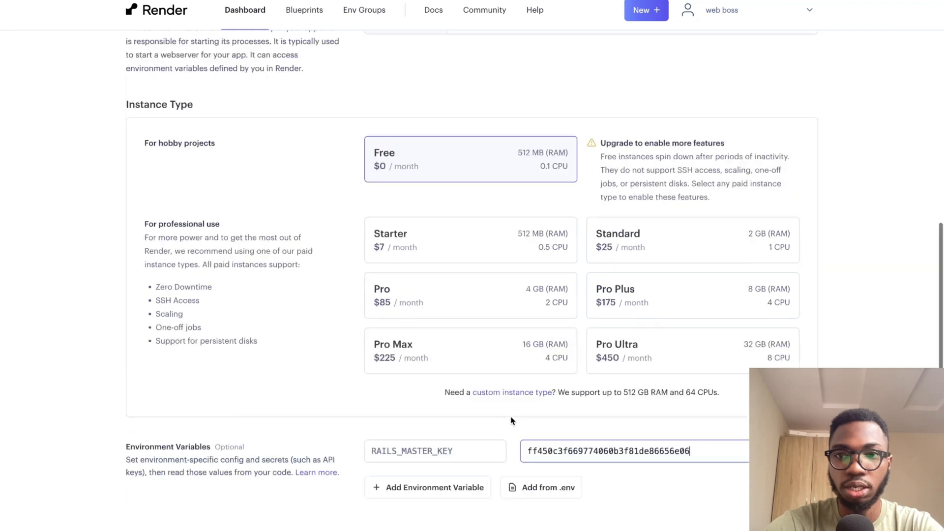
pyautogui.scroll(-3)
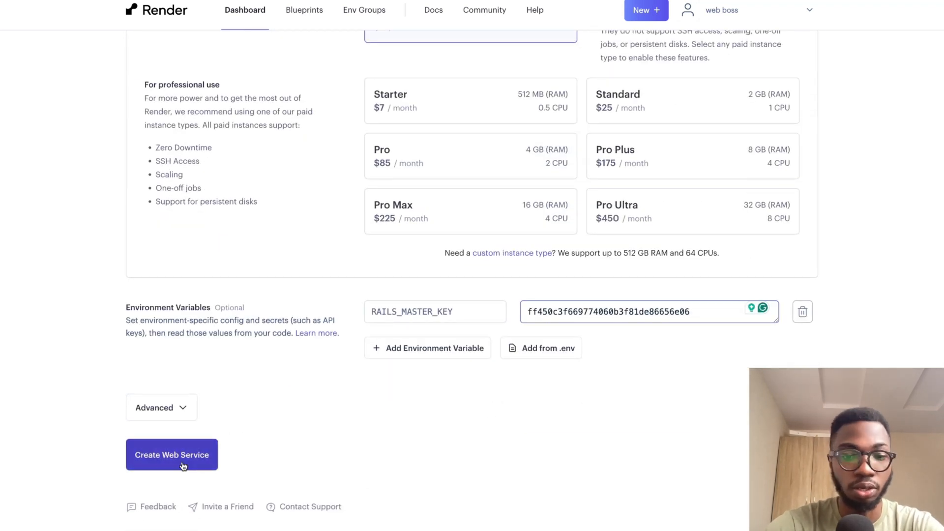
pyautogui.click(172, 454)
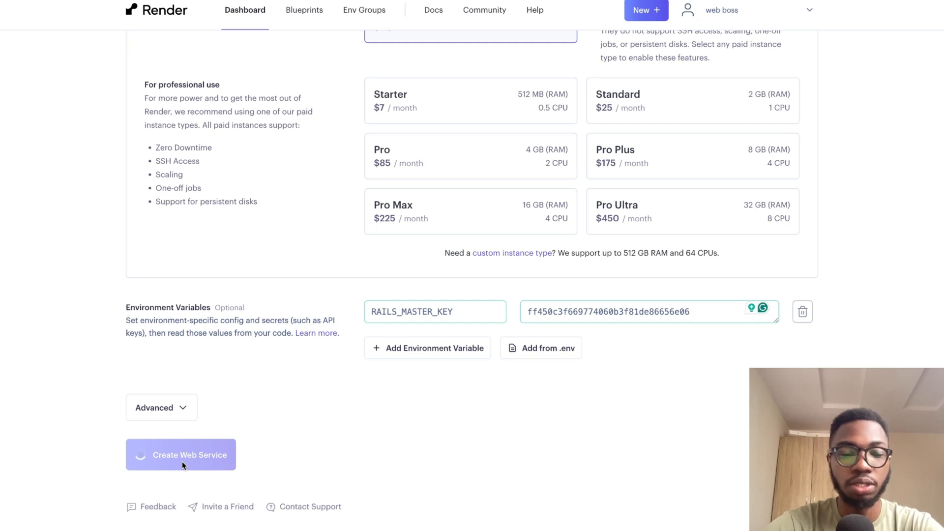
pyautogui.click(180, 455)
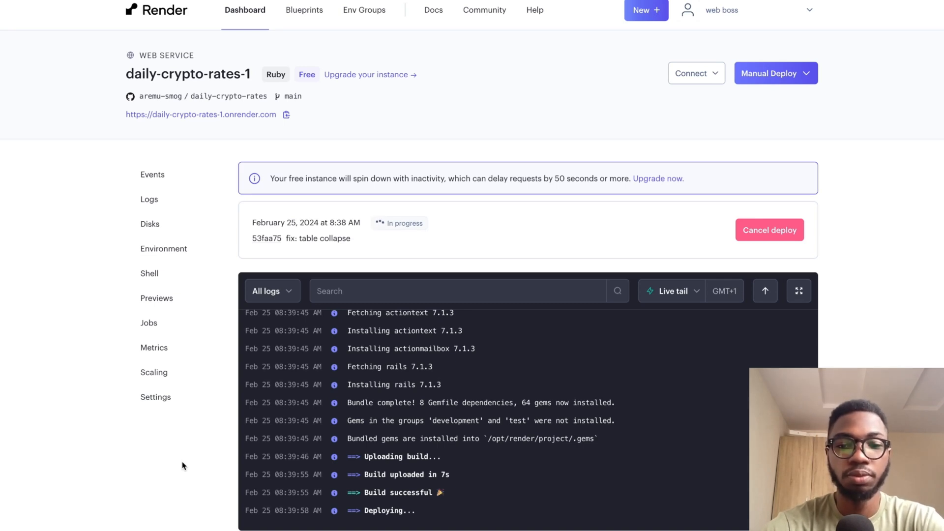
# Step: Follow the deploy logs until the service is live and copy its onrender.com URL
pyautogui.scroll(-3)
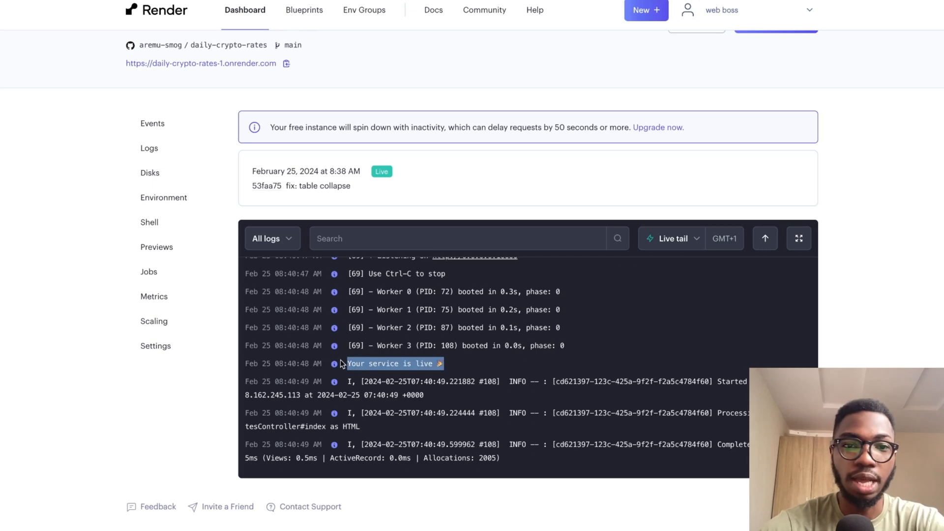
pyautogui.rightClick(201, 63)
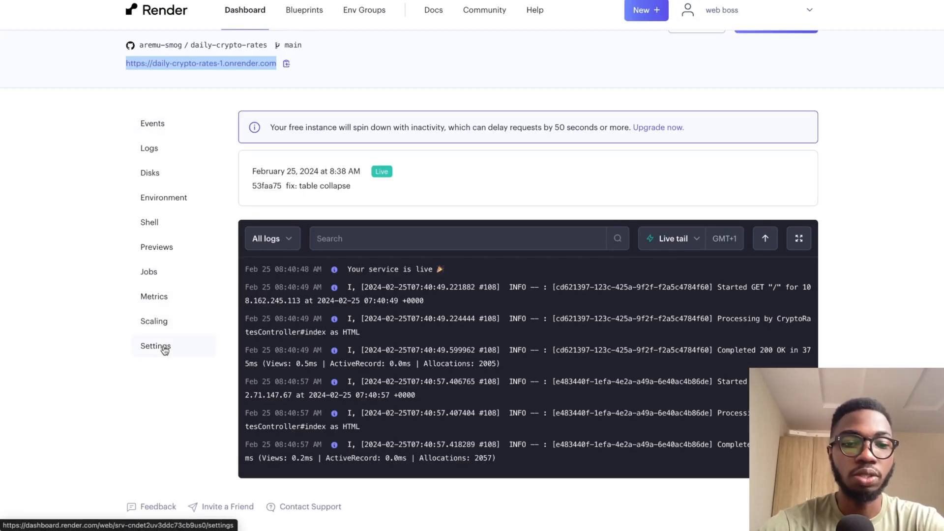
# Step: Review the service's repository, branch, root directory and build settings on Render
pyautogui.click(155, 346)
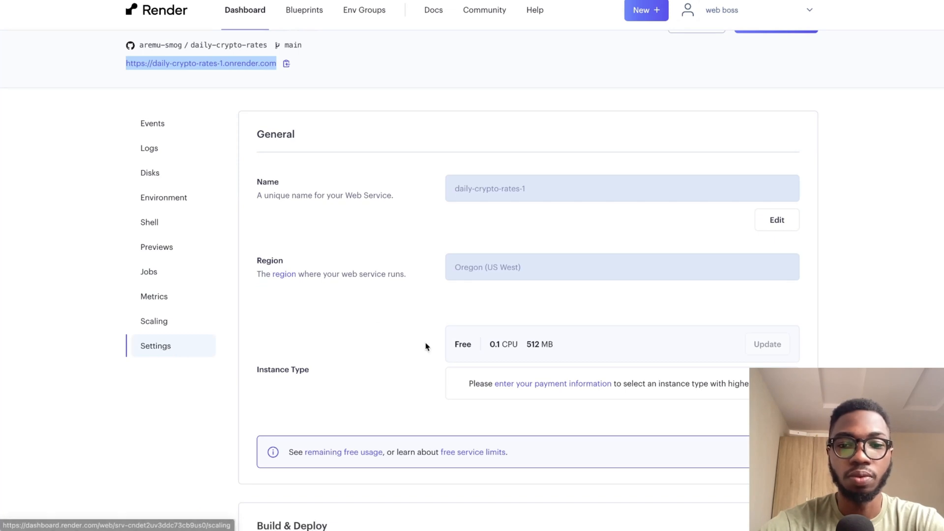
pyautogui.scroll(-3)
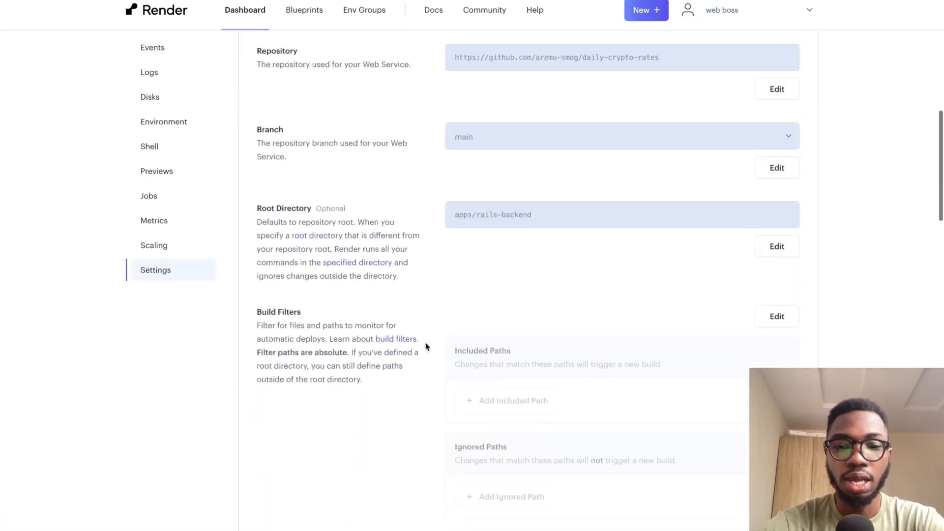
pyautogui.scroll(-3)
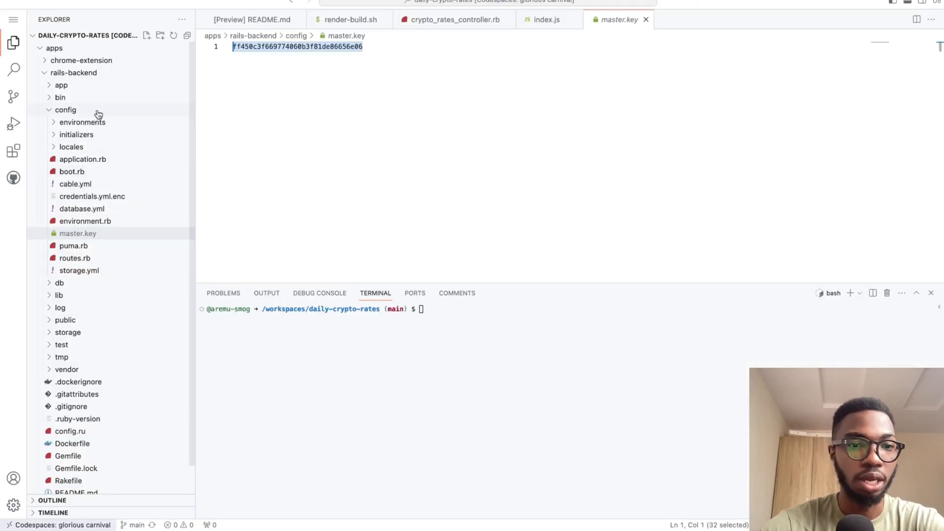
# Step: Open the empty apps/rails-backend/bin/render-build.sh script in the editor
pyautogui.click(59, 97)
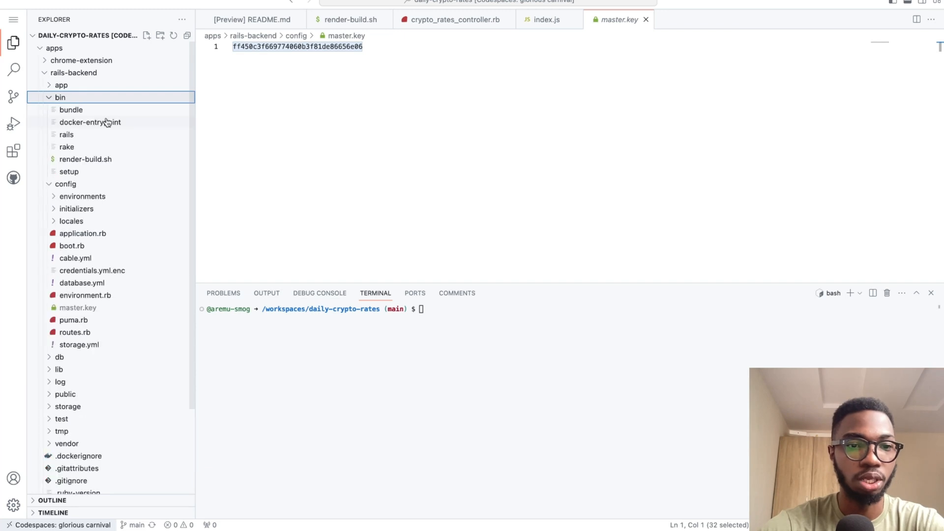
pyautogui.click(85, 158)
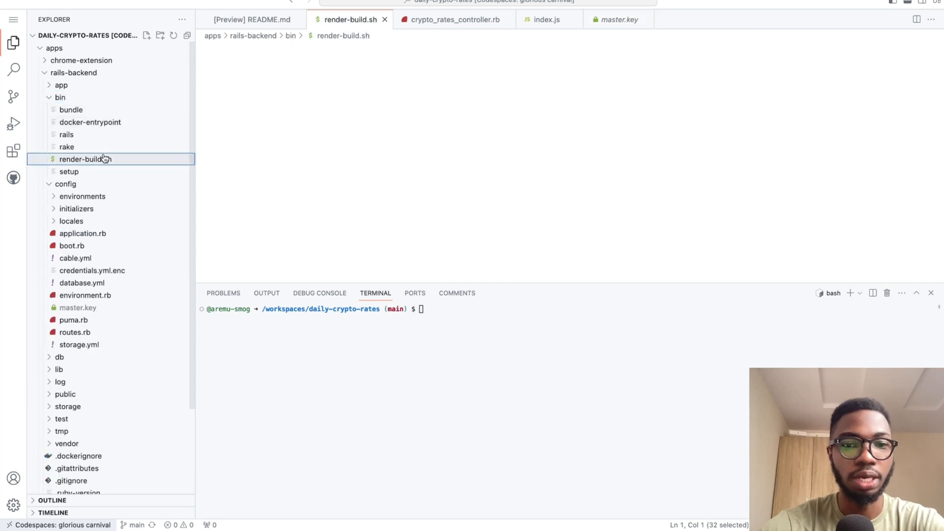
pyautogui.click(85, 159)
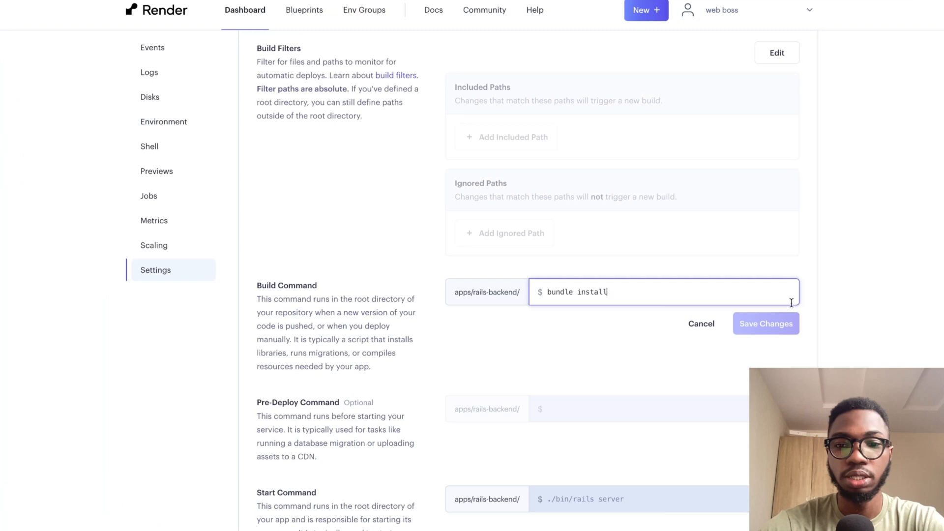
# Step: Append '&& bundle exec rails assets:precompile && bundle exec rails assets:clean' to the build command
pyautogui.write('&& bundle exec rails assets:precompile')
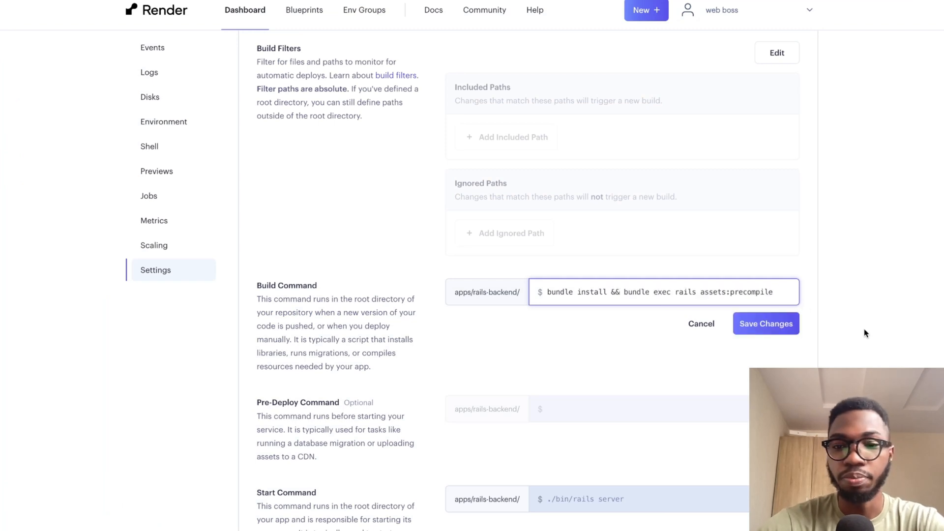
pyautogui.write('&&')
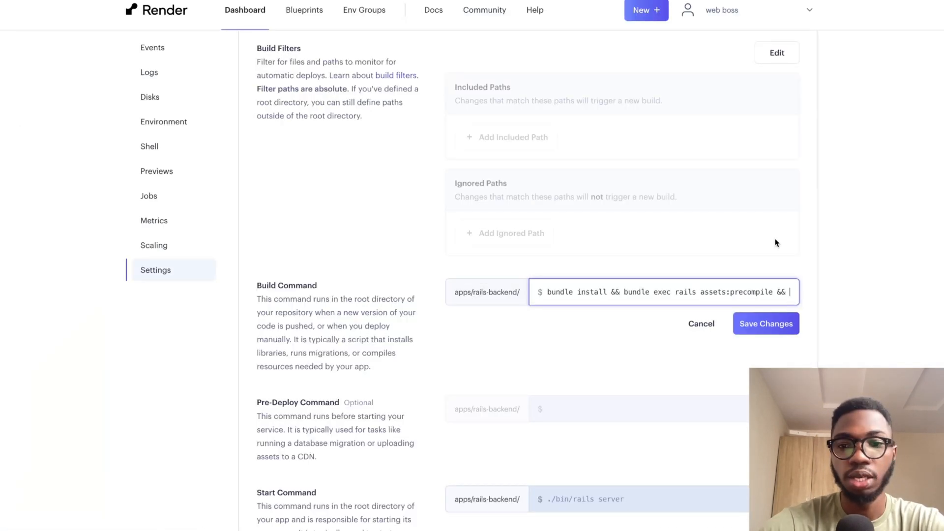
pyautogui.write('rails assets:precompile && bundle exec rails assets:clean')
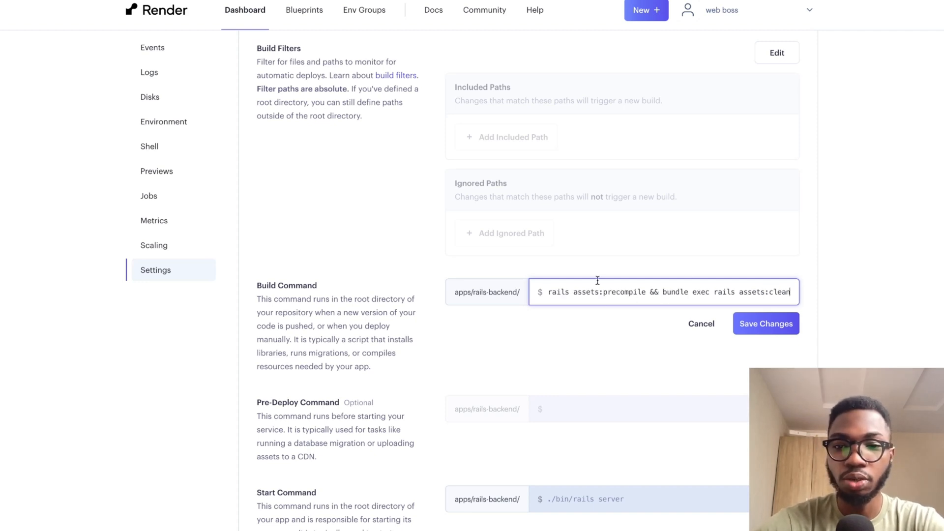
pyautogui.scroll(-3)
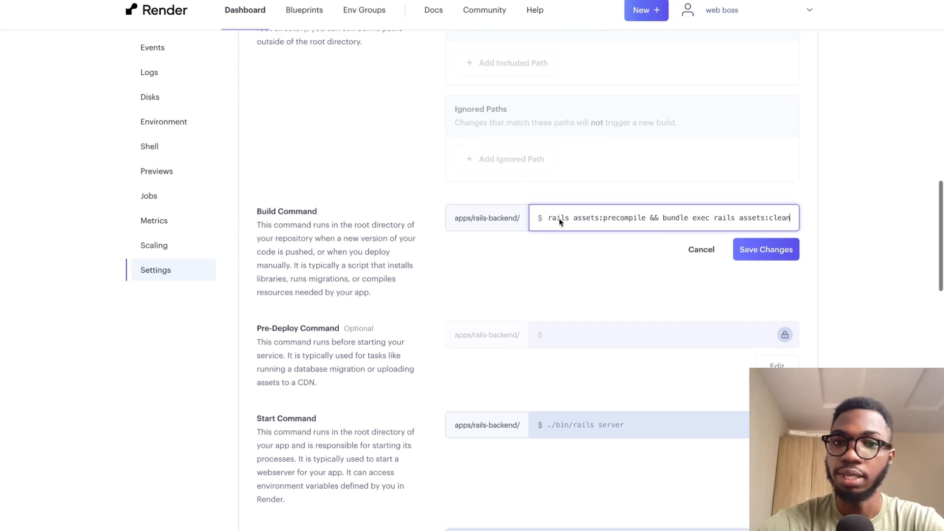
pyautogui.moveTo(468, 40)
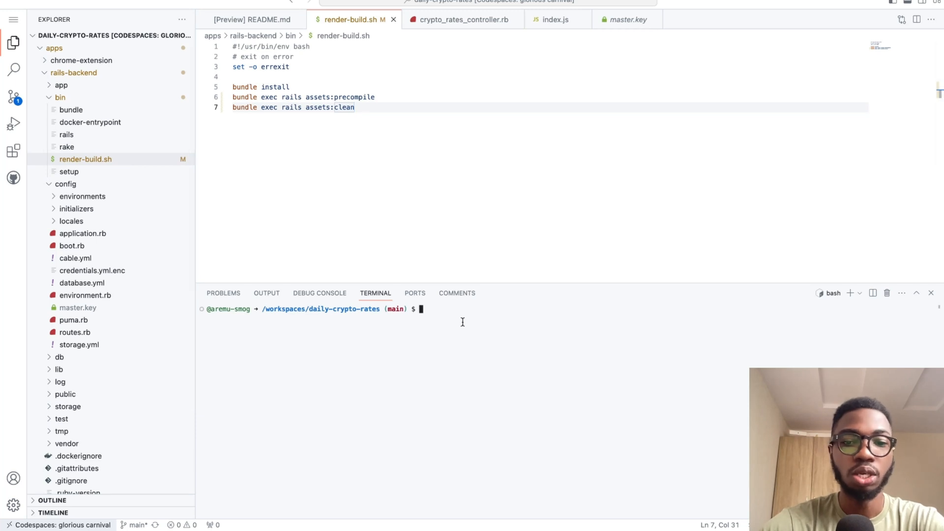
# Step: Run 'cd apps/rails-backend' and 'chmod +x bin/render-build.sh' in the terminal
pyautogui.write('cd a')
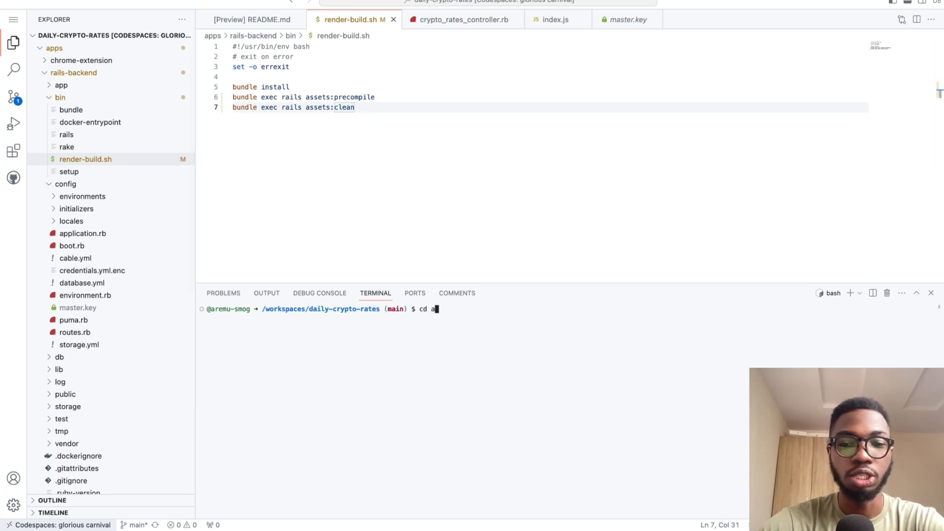
pyautogui.write('pps/rails-backend')
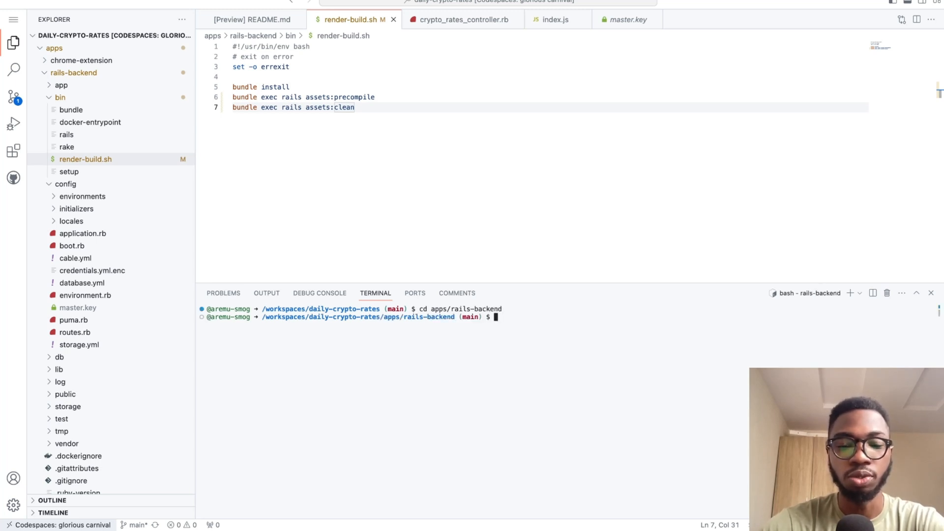
pyautogui.write('chmod')
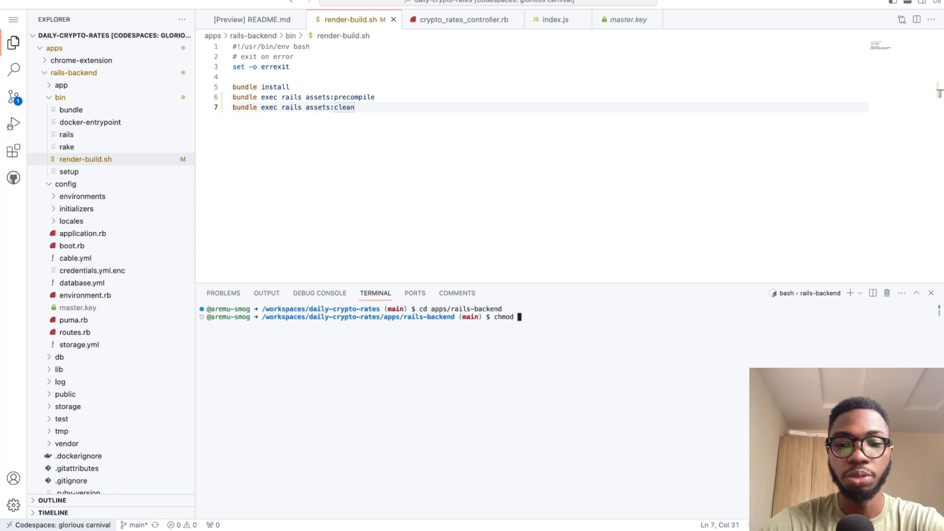
pyautogui.write('+x rend')
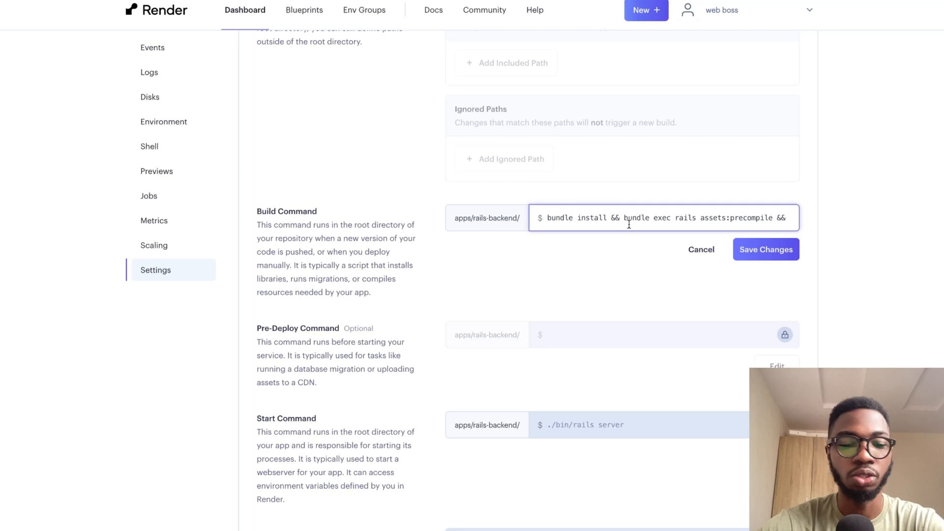
# Step: Replace the chained build command with './bin/render-build.sh'
pyautogui.write('./bin/render-build.sh')
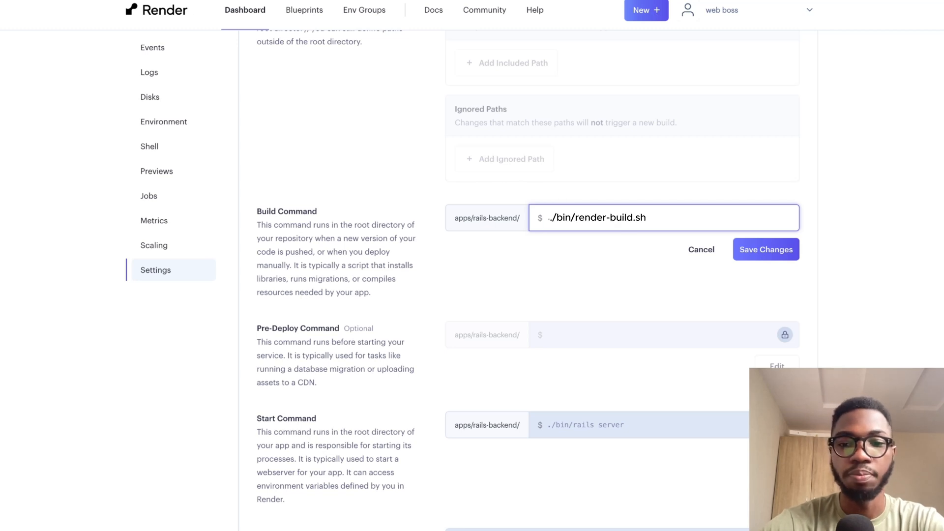